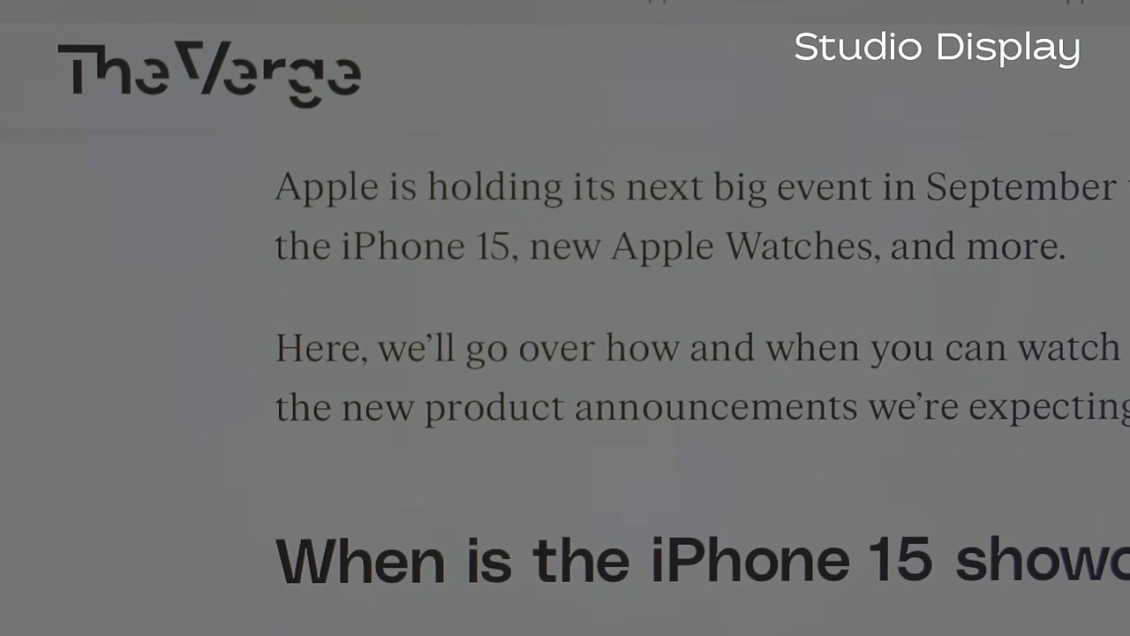
{"action": "scroll", "scroll_direction": "down", "scroll_amount": 3}
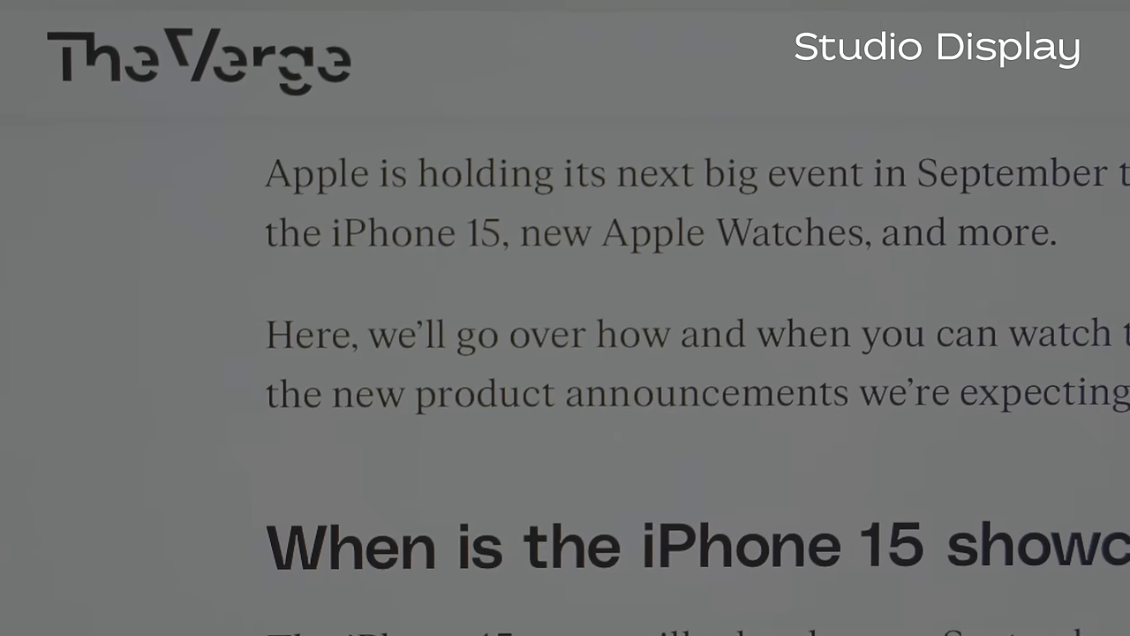